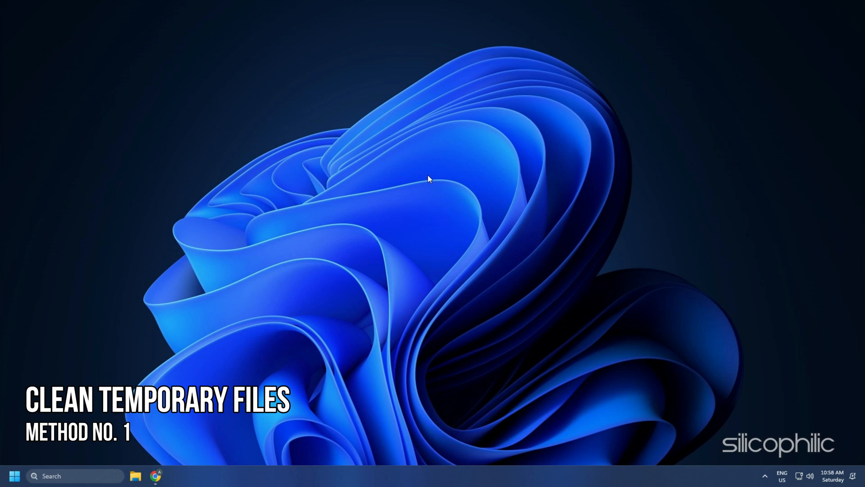
# Step: Launch Task Manager from the Start menu and end the EA (4) process group
pyautogui.rightClick(14, 476)
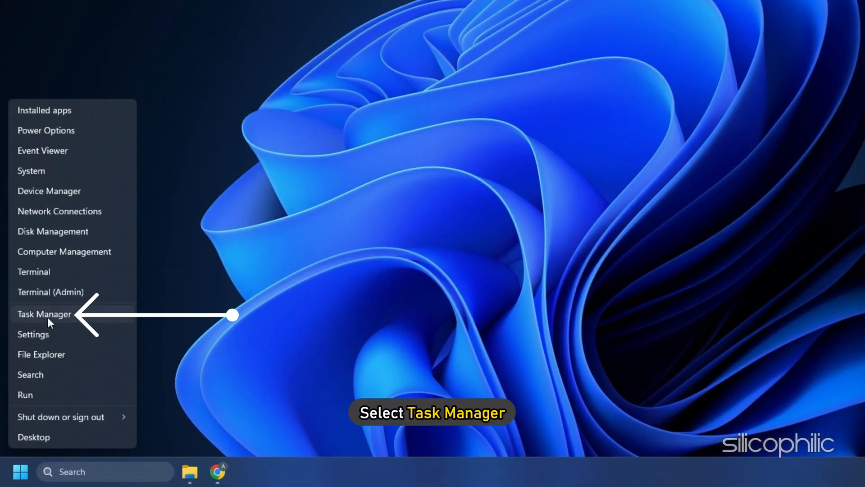
pyautogui.click(44, 314)
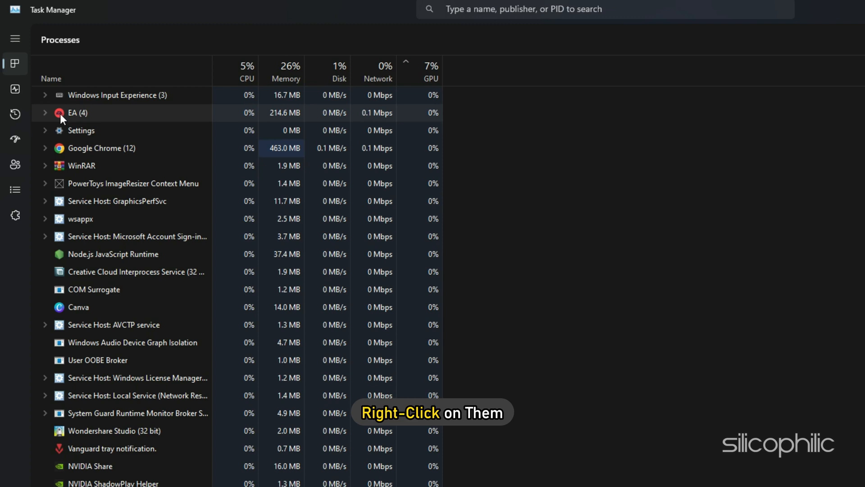
pyautogui.rightClick(77, 112)
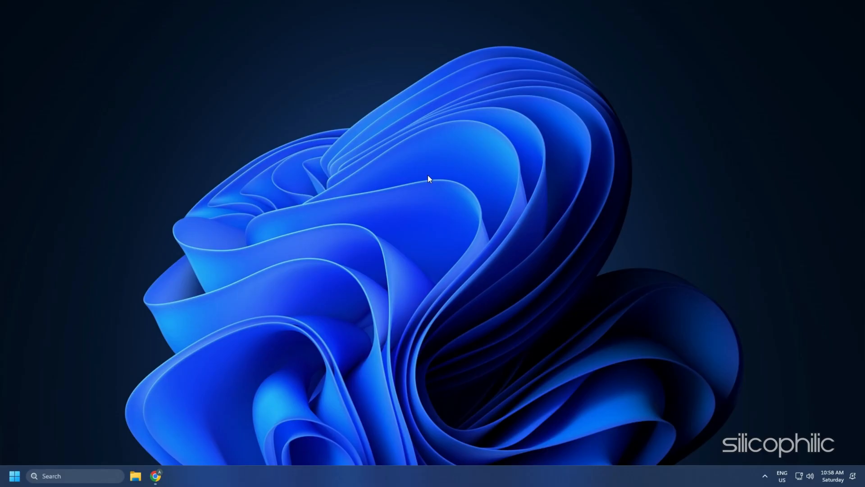
# Step: Browse FIFA 22's local files from the Steam Library via Manage
pyautogui.click(246, 471)
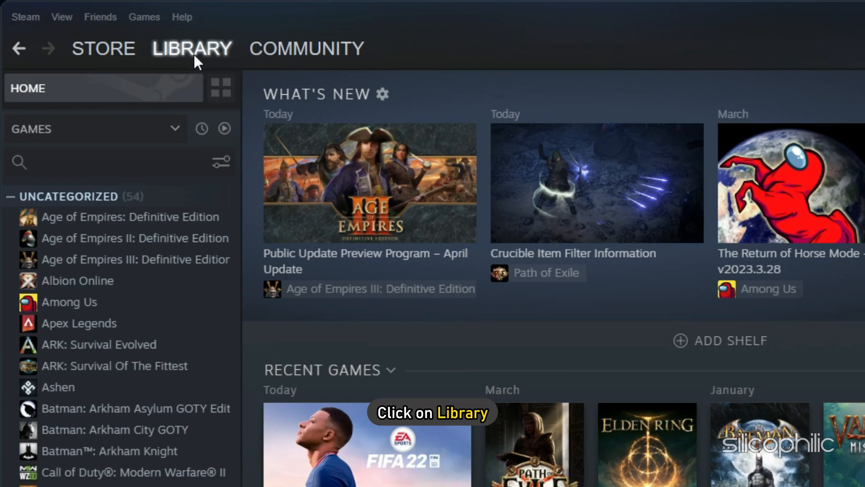
pyautogui.rightClick(62, 369)
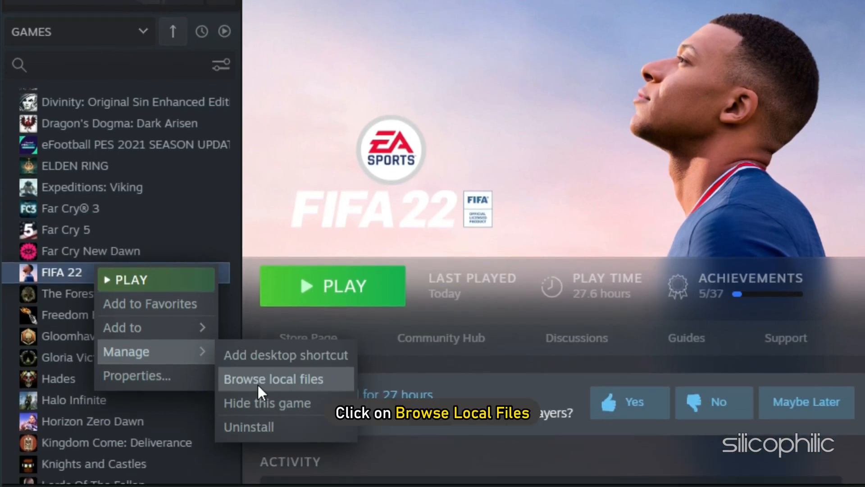
pyautogui.click(273, 379)
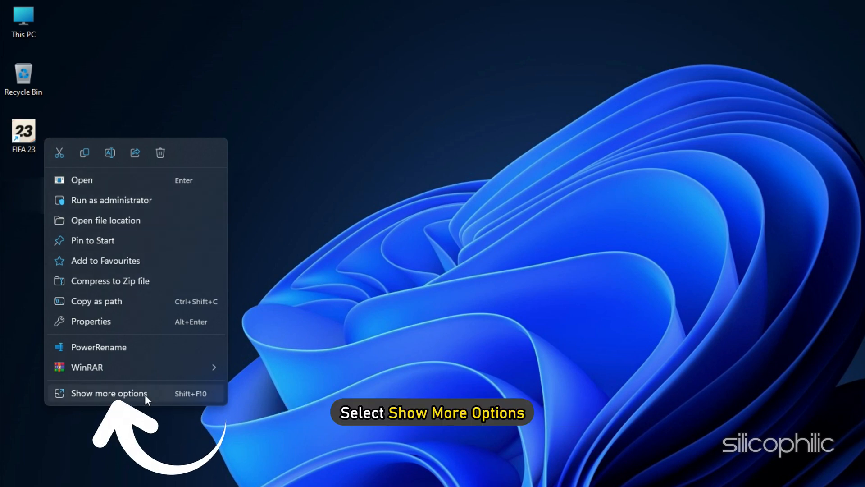
# Step: Open the FIFA 23 shortcut's file location and run Cleanup.exe from the __Installer folder
pyautogui.click(109, 393)
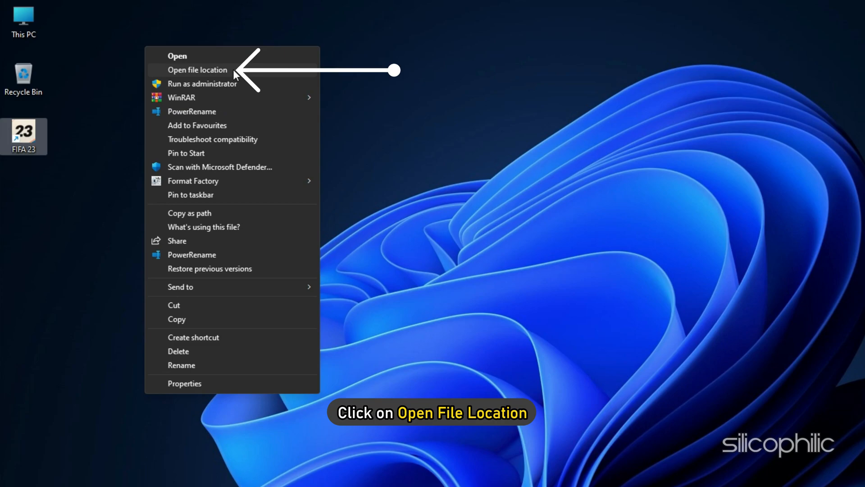
pyautogui.click(197, 70)
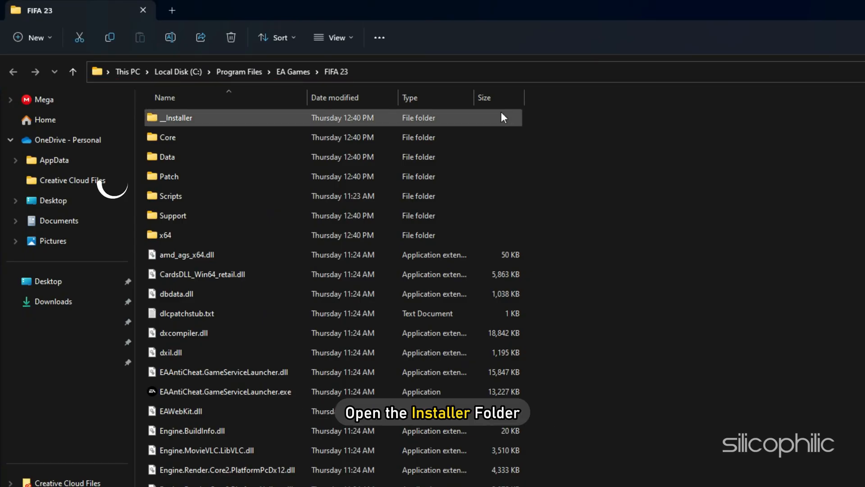
pyautogui.doubleClick(176, 118)
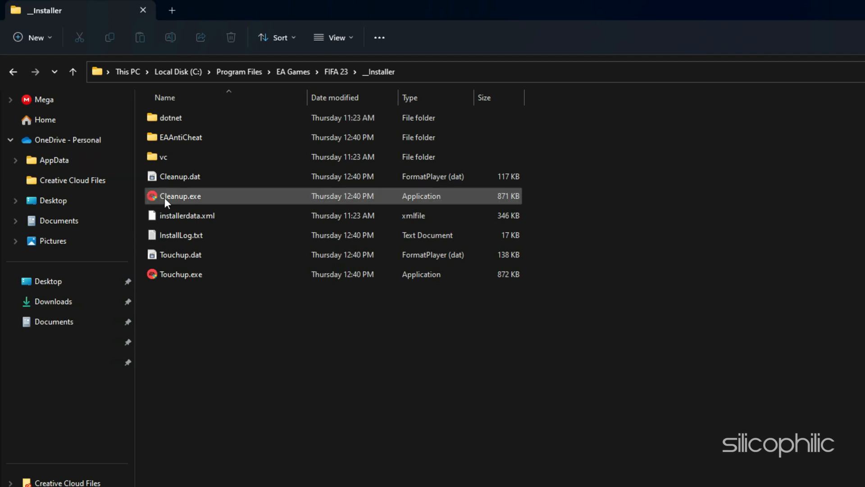
pyautogui.doubleClick(180, 195)
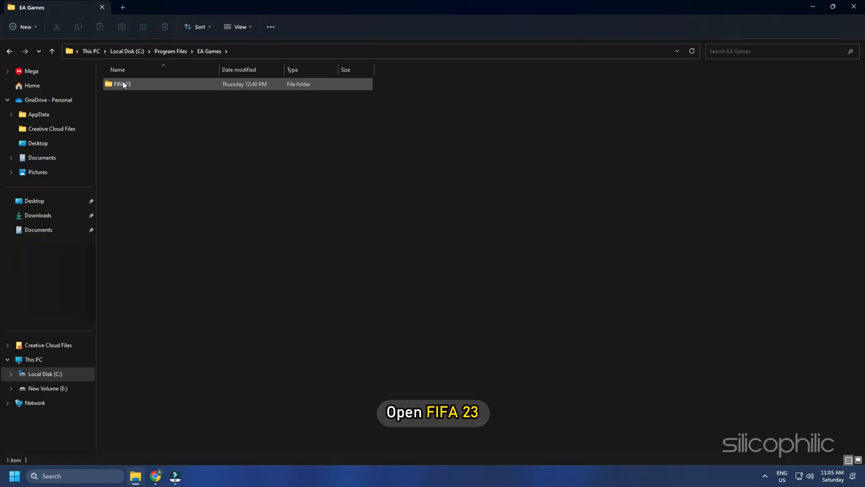
# Step: Run EAAntiCheat.Installer.exe as administrator from FIFA 23\__Installer\EAAntiCheat
pyautogui.doubleClick(121, 84)
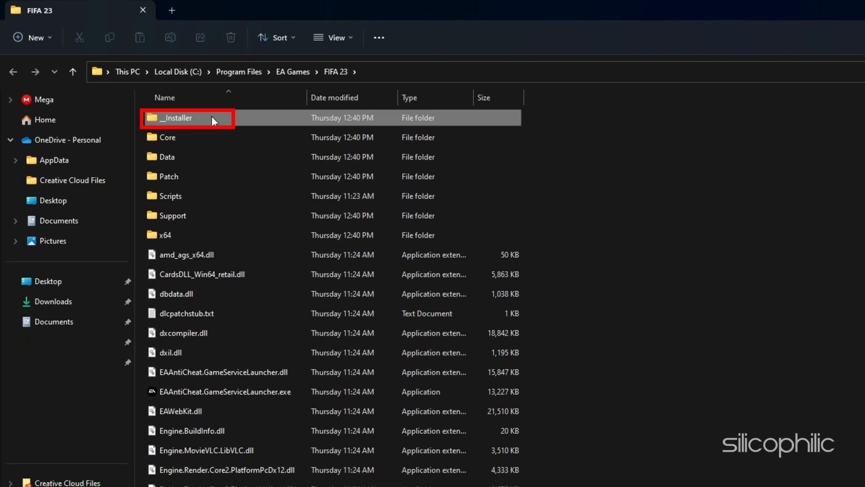
pyautogui.doubleClick(177, 117)
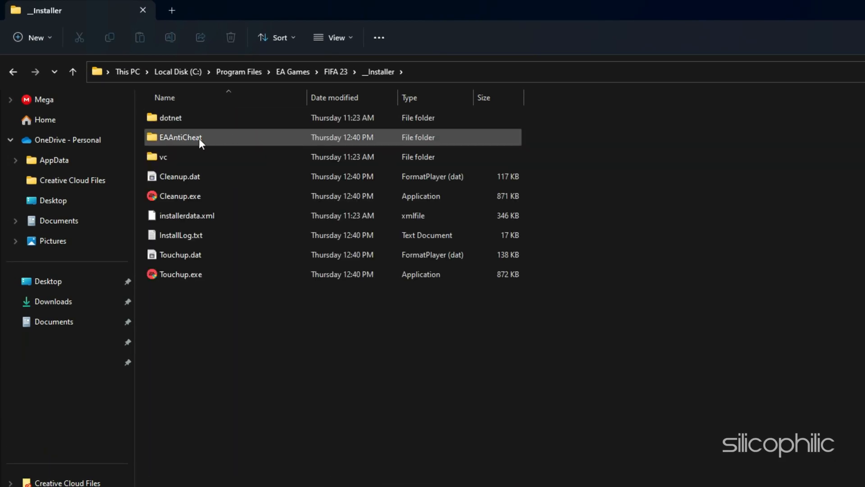
pyautogui.doubleClick(178, 137)
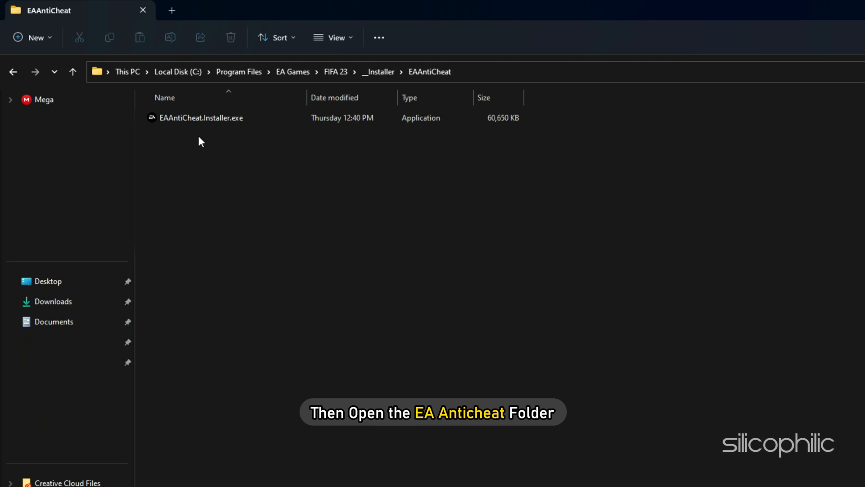
pyautogui.rightClick(201, 117)
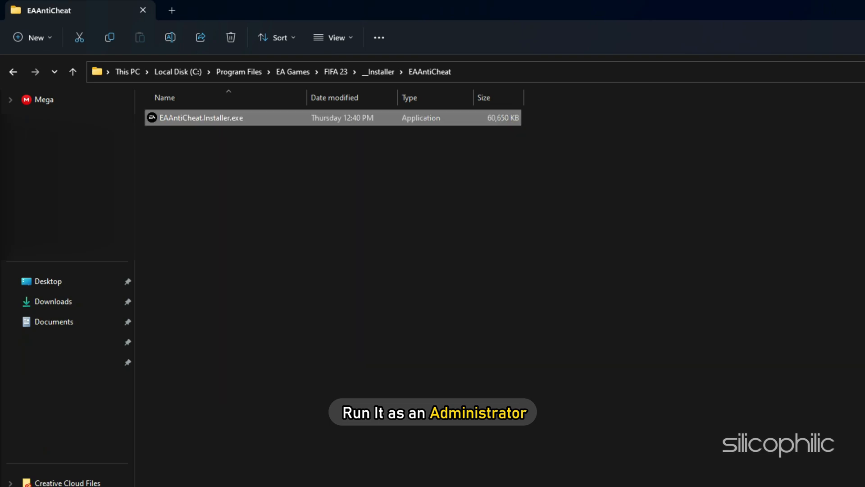
pyautogui.doubleClick(201, 117)
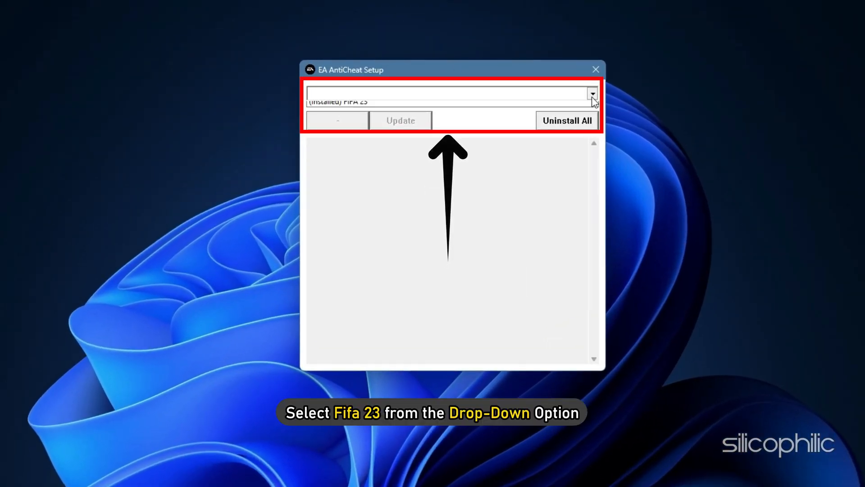
# Step: Select (Installed) FIFA 23, uninstall its EA AntiCheat, then install it again
pyautogui.click(336, 93)
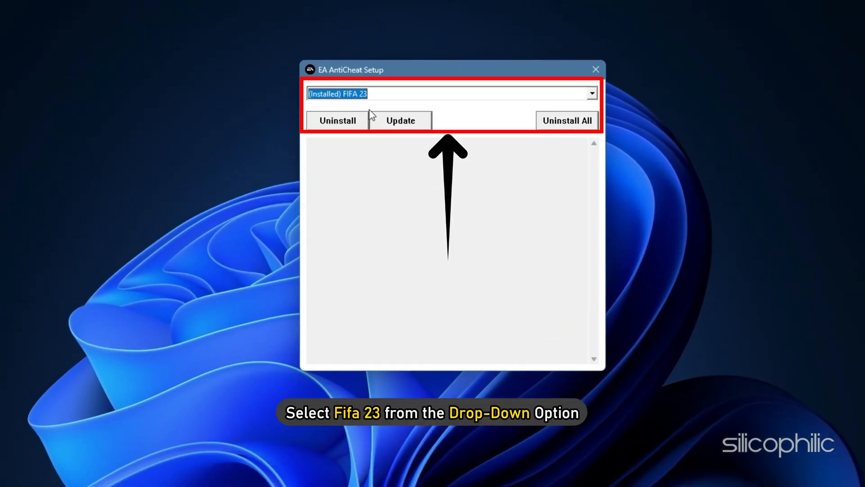
pyautogui.click(336, 120)
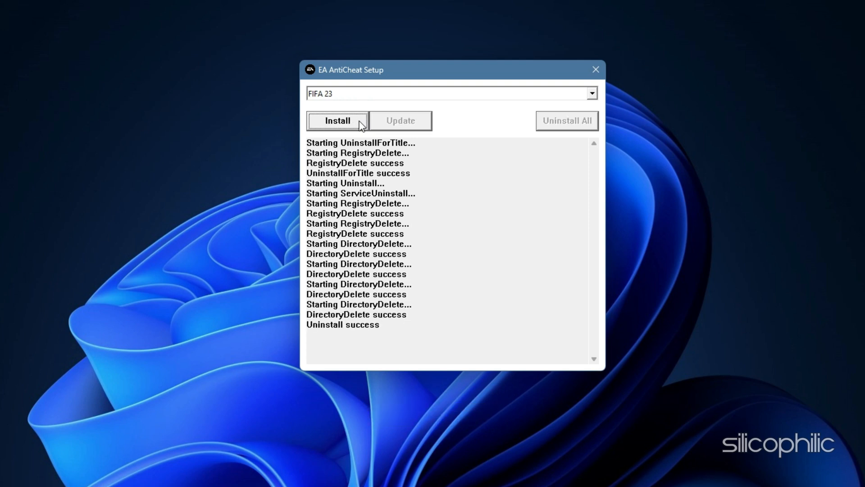
pyautogui.click(337, 120)
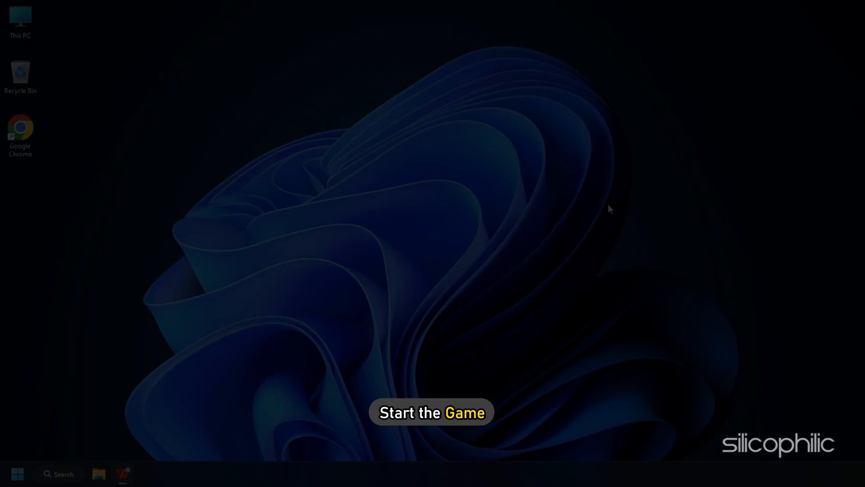
pyautogui.click(432, 412)
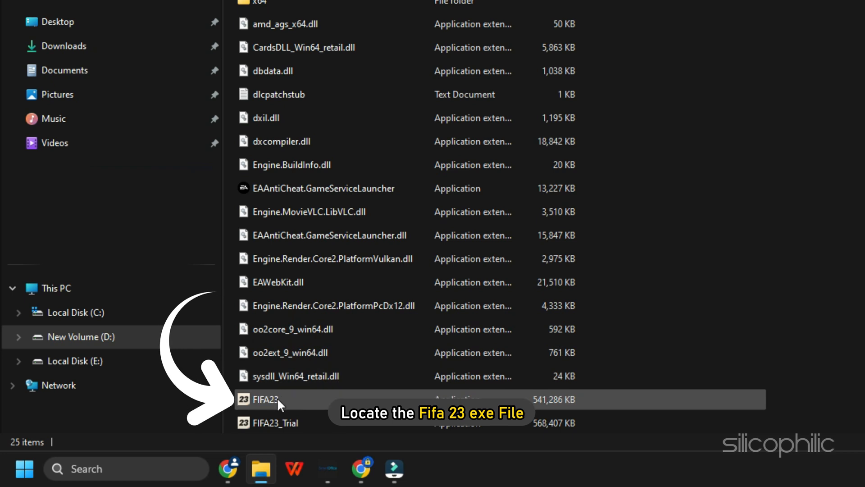
# Step: Open the Properties dialog of FIFA23.exe in the game folder
pyautogui.click(266, 399)
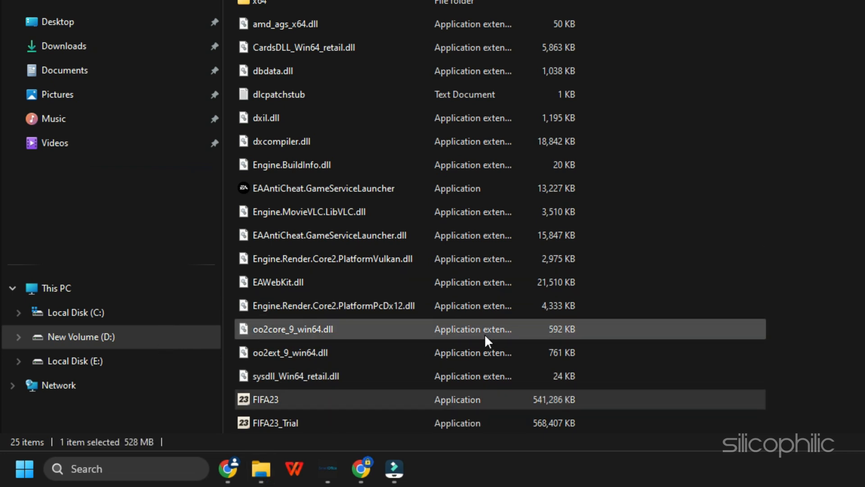
pyautogui.rightClick(267, 399)
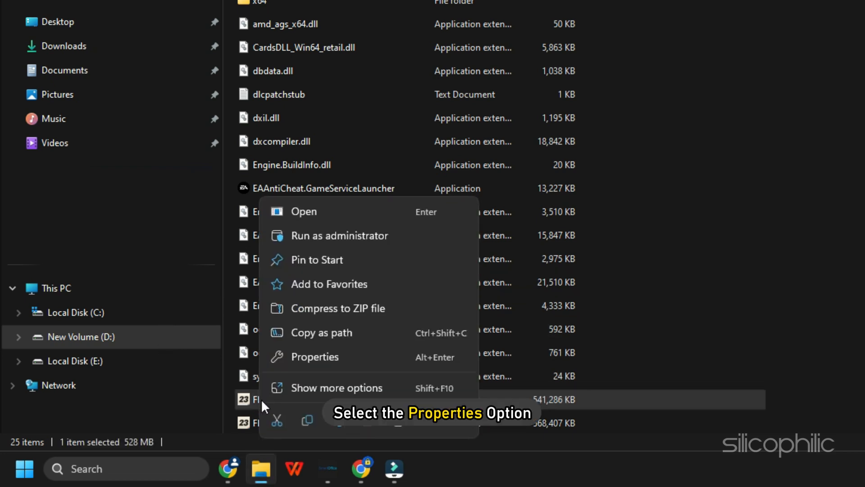
pyautogui.click(314, 357)
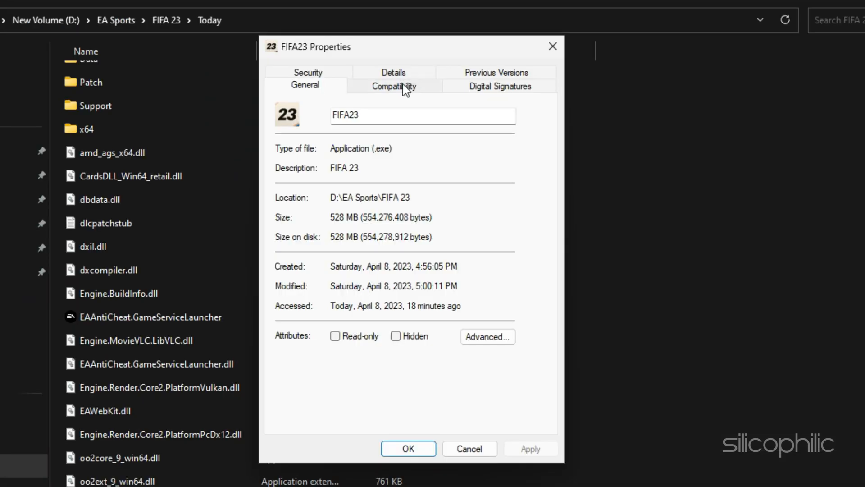
# Step: Enable Run this program as an administrator under Compatibility and apply it for FIFA23.exe
pyautogui.click(394, 86)
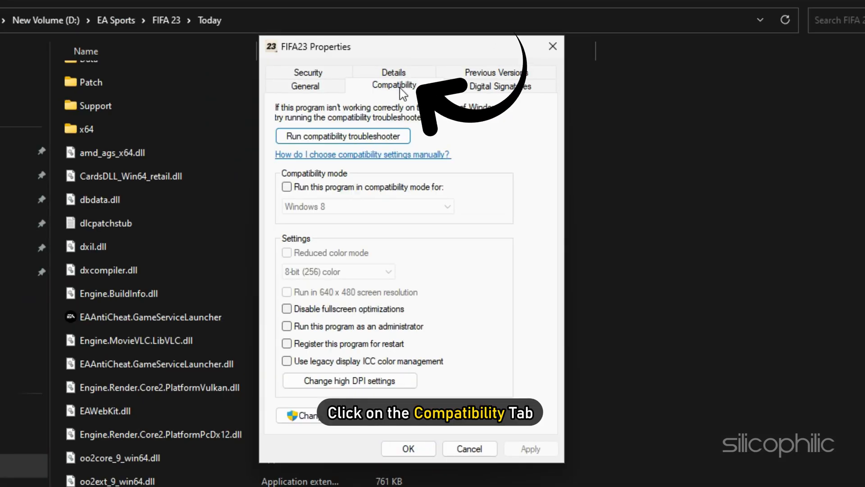
pyautogui.click(287, 325)
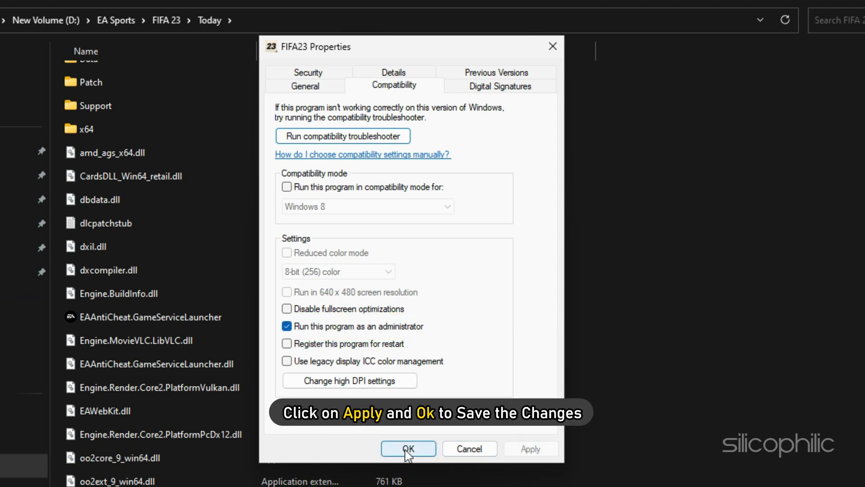
pyautogui.click(408, 448)
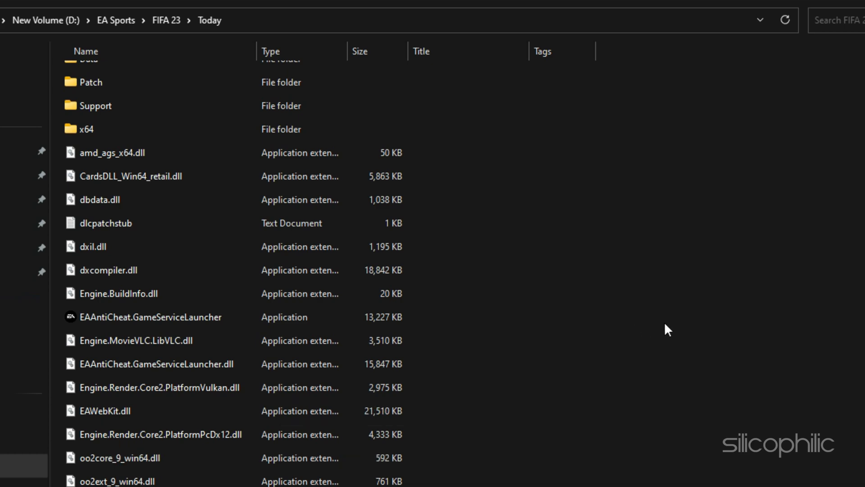